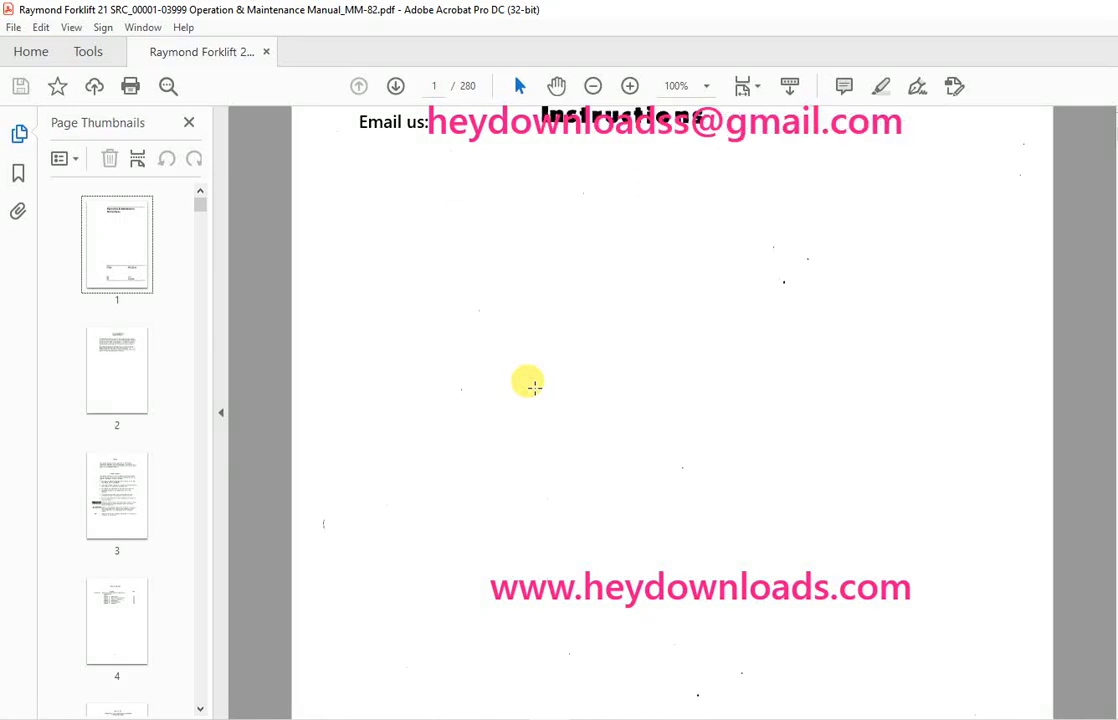
- Scroll the cover to show model 21 SCR, serial 001 and UP, dated 8/12/85
scroll("down", 3)
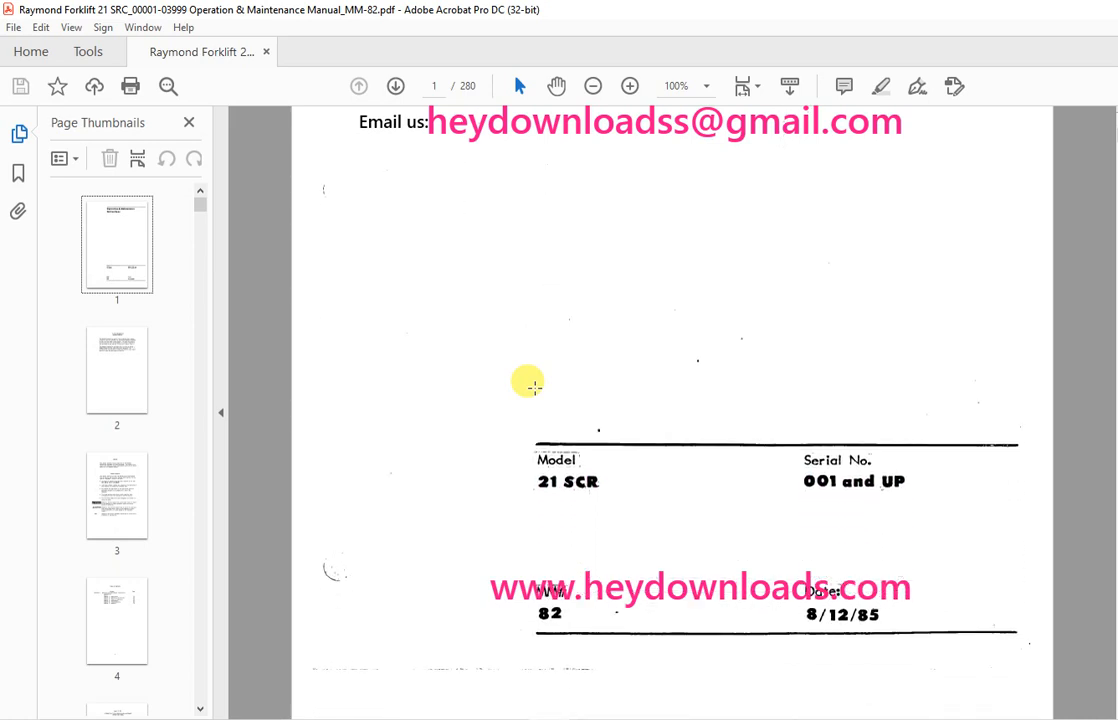
- Jump to the page 4 thumbnail and scroll through the Safety-to-Appendix chapter list
left_click(116, 620)
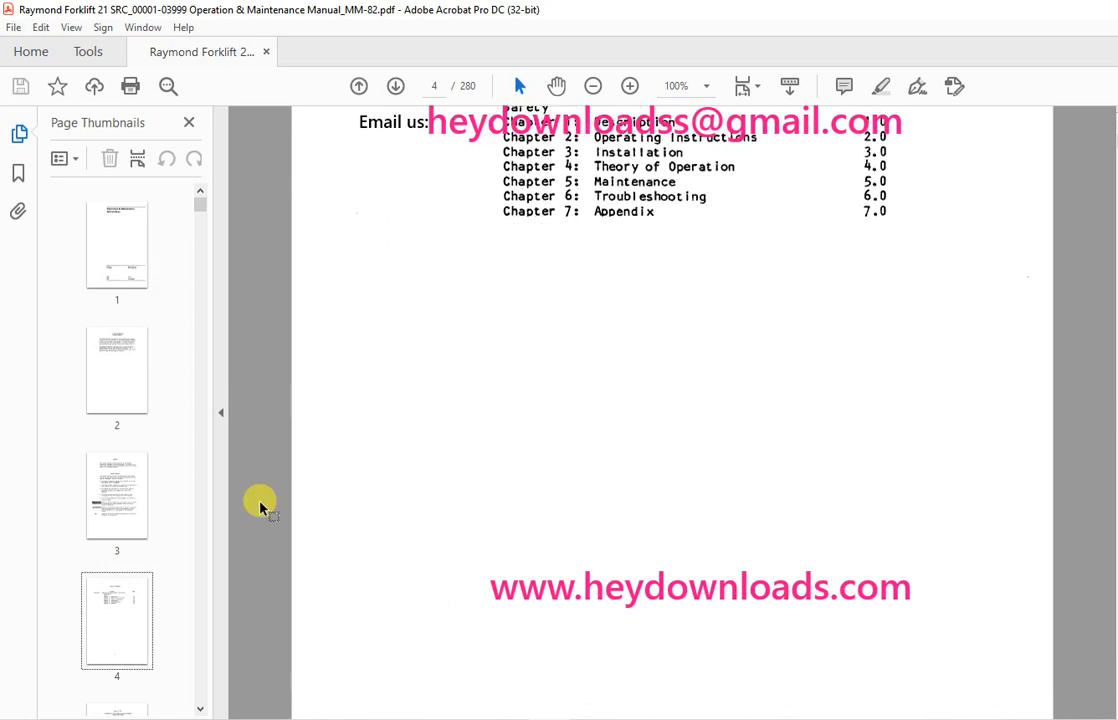
scroll("down", 3)
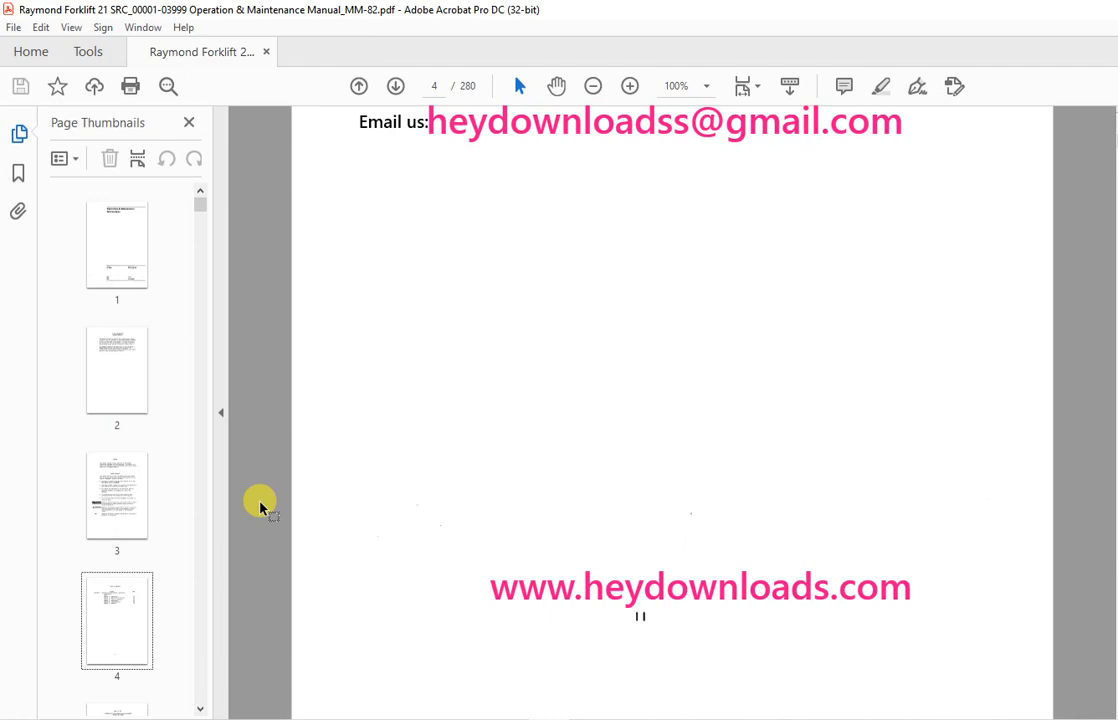
scroll("down", 3)
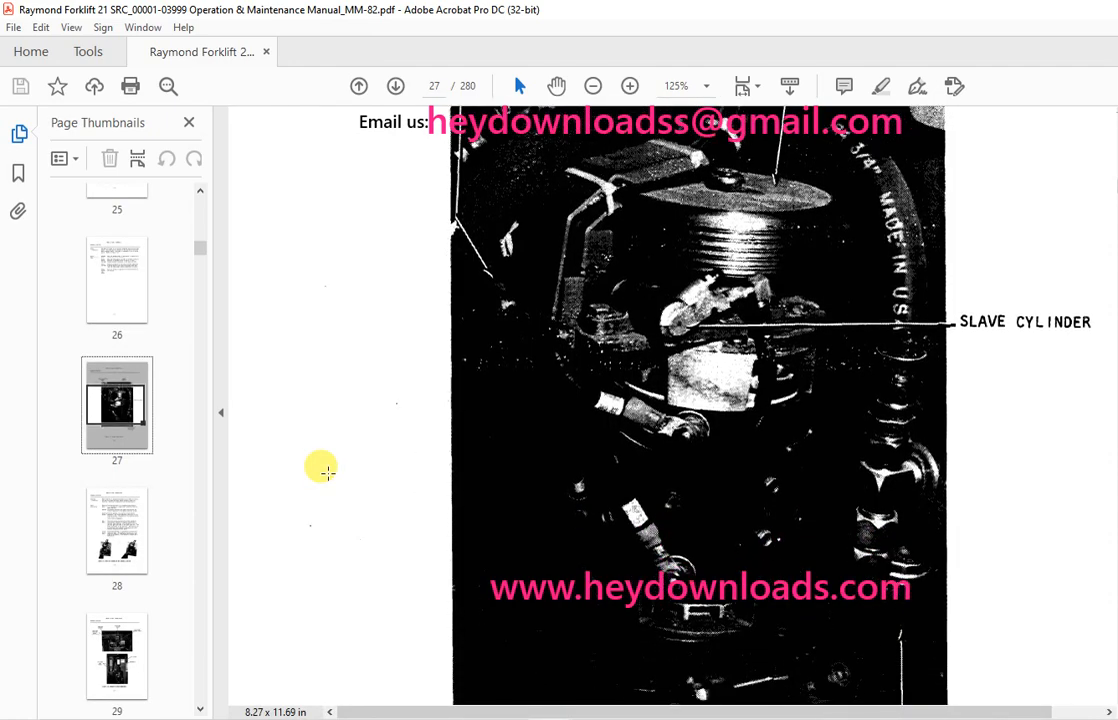
- Scroll down to the page 27 photo labelled SLAVE CYLINDER
scroll("down", 3)
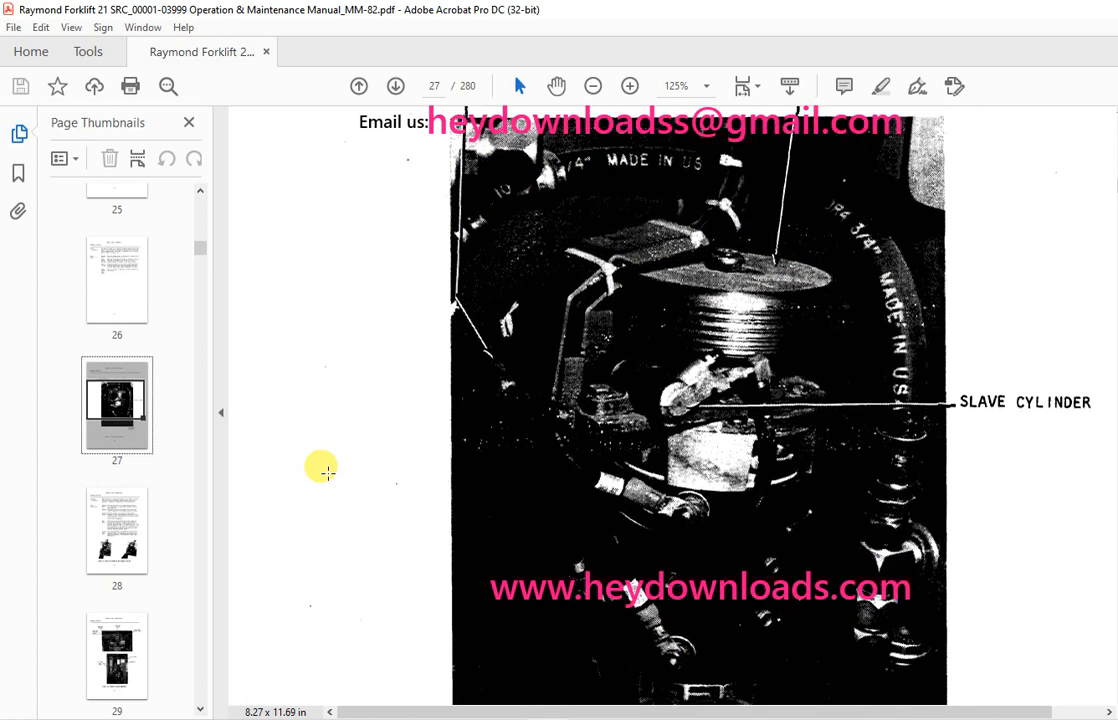
scroll("down", 3)
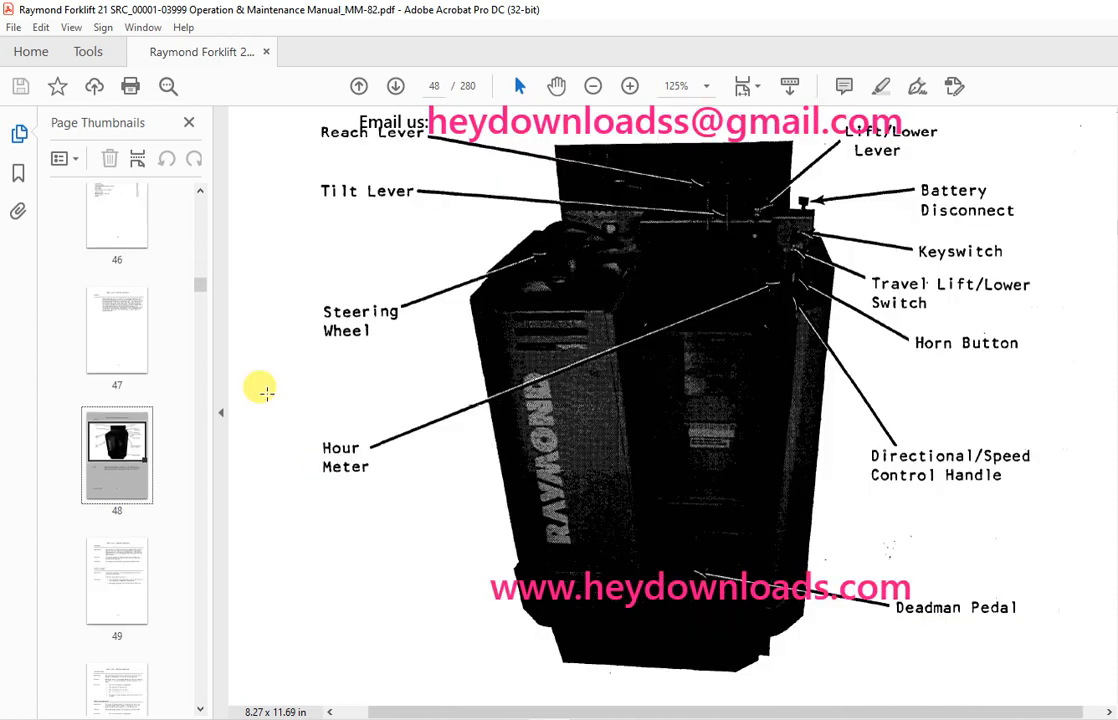
- Scroll to page 48's labelled CONTROLS diagram of the truck
scroll("down", 3)
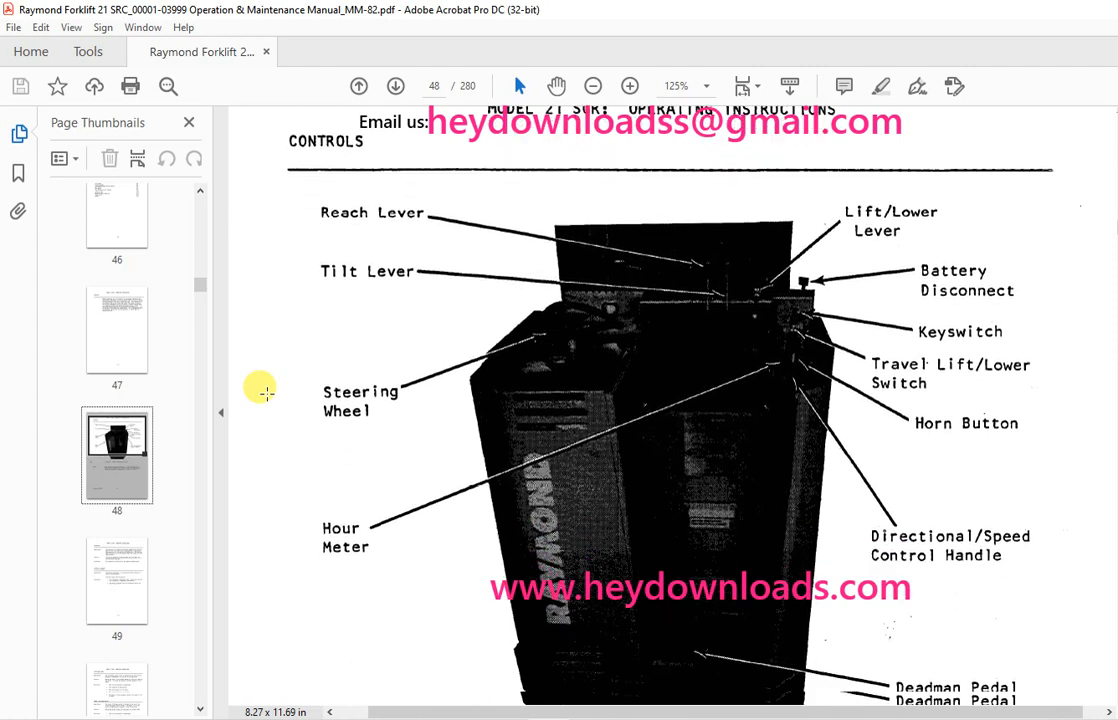
scroll("down", 3)
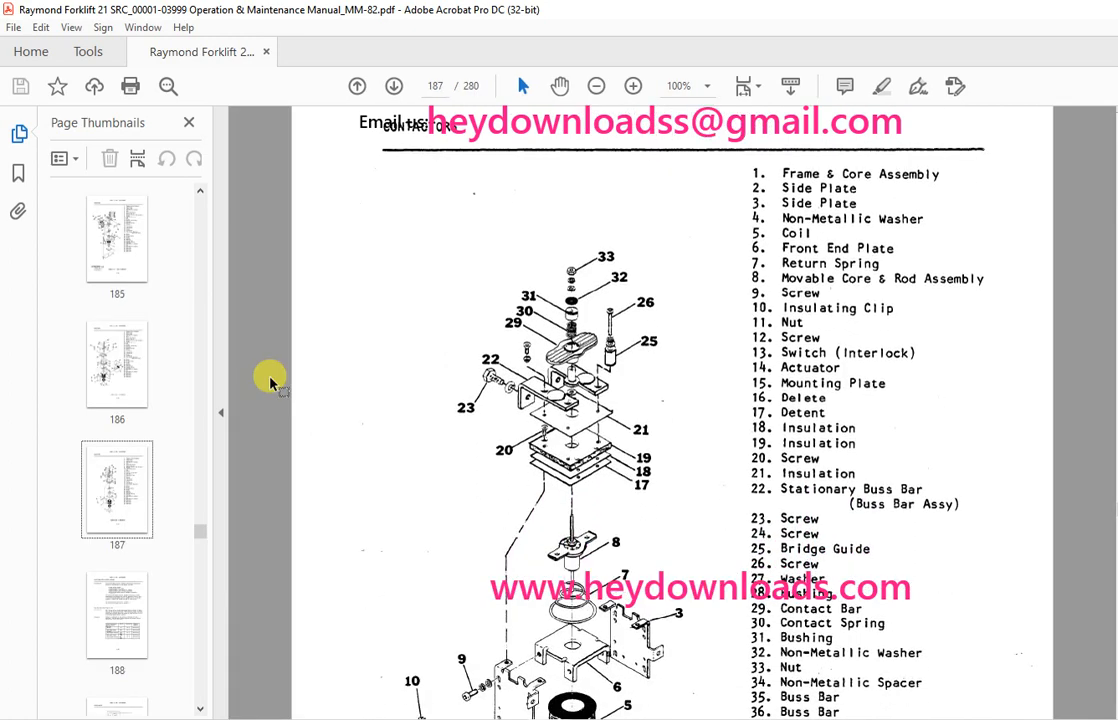
- Scroll through the Figure 5.33 P Contactor exploded view and parts list on page 187
scroll("down", 3)
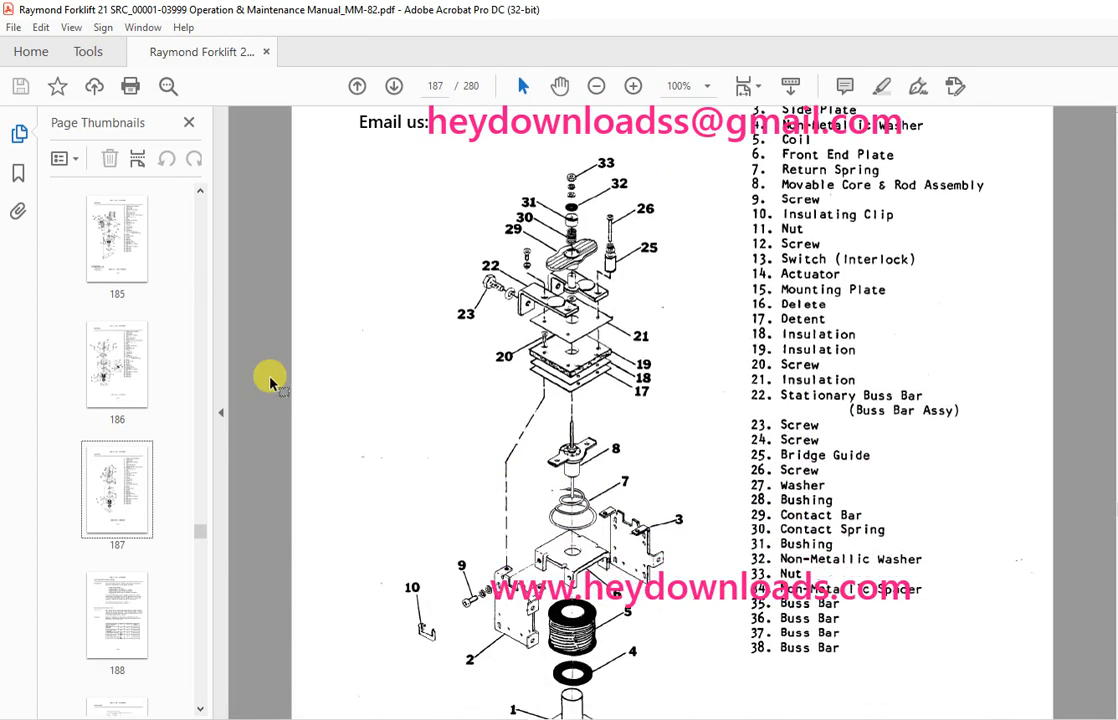
scroll("down", 3)
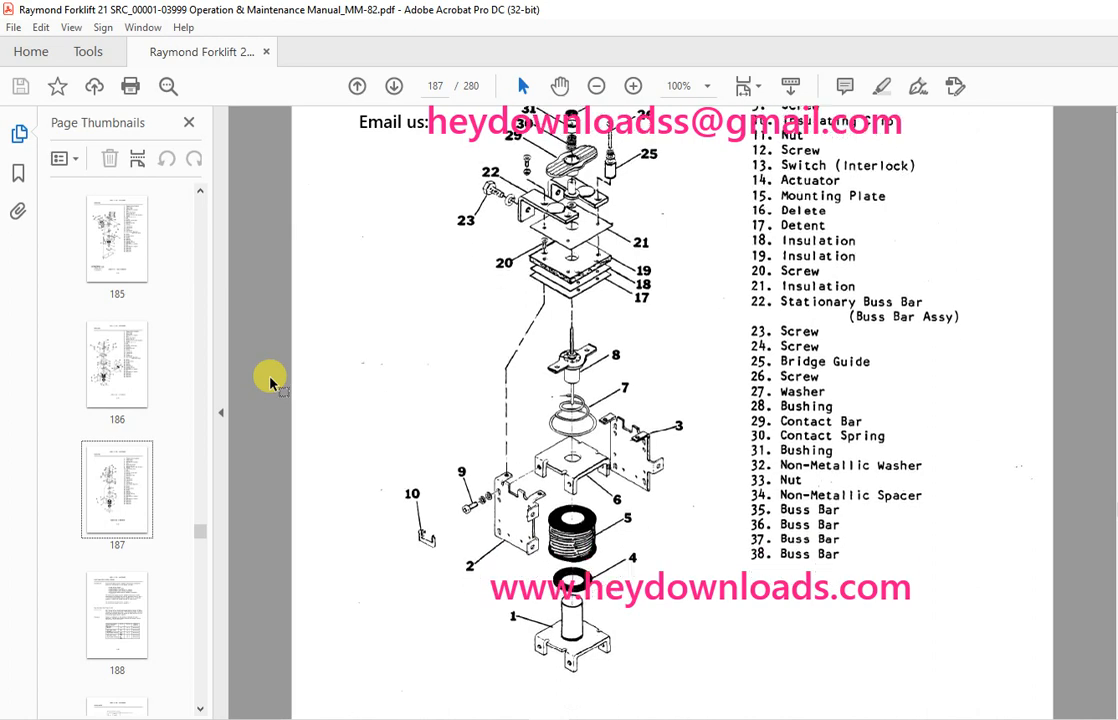
scroll("down", 3)
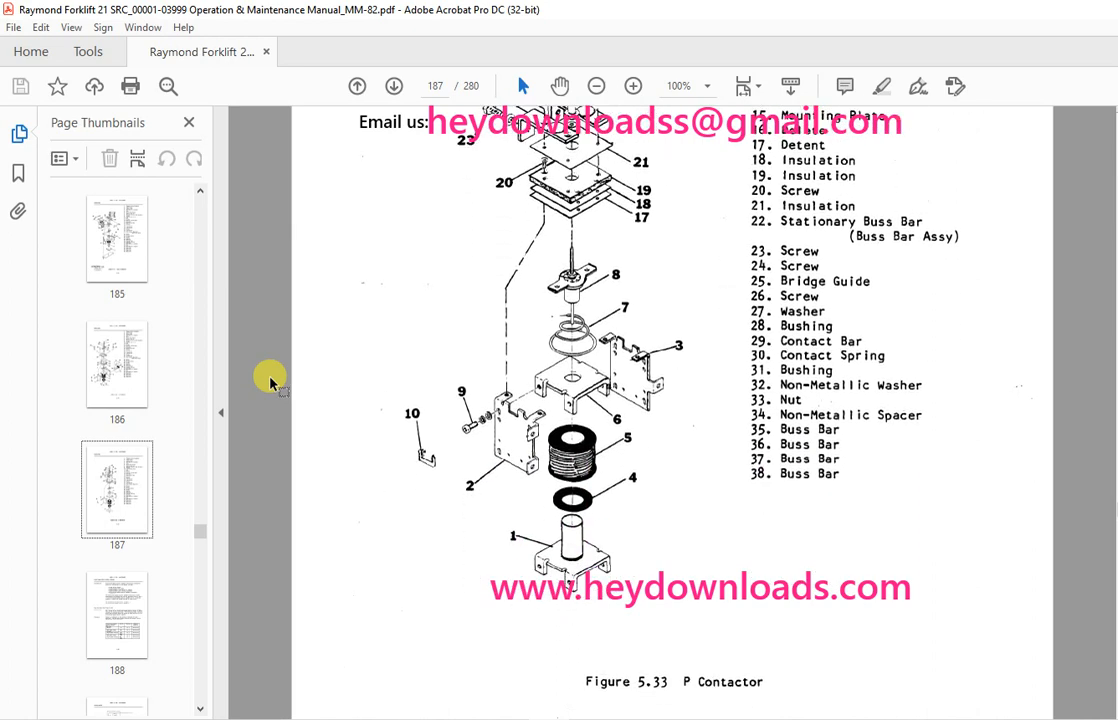
scroll("down", 3)
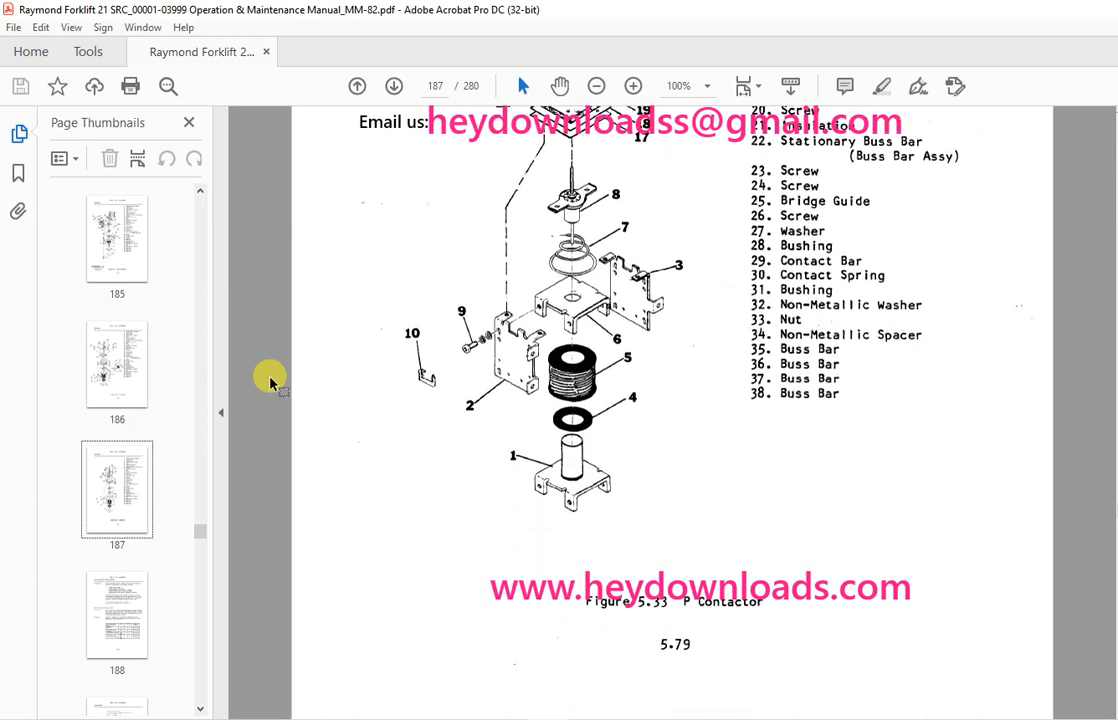
scroll("down", 3)
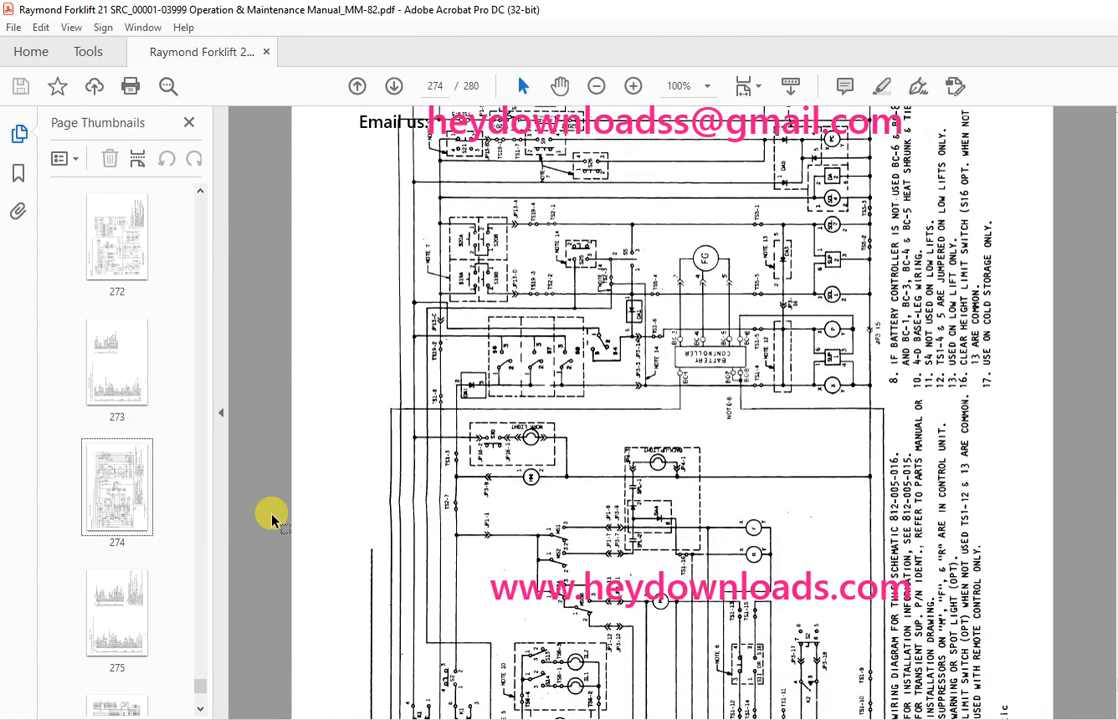
- Scroll through the page 274 Figure 7.3 Electrical Schematic (Later Models) and its notes
scroll("down", 3)
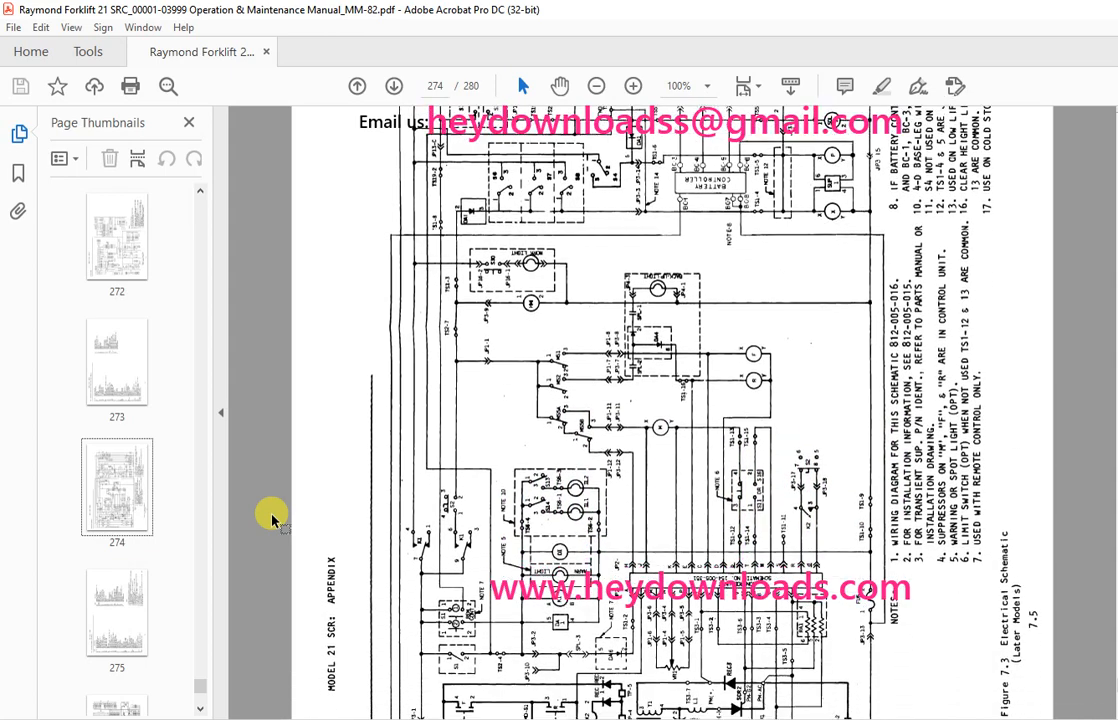
scroll("down", 3)
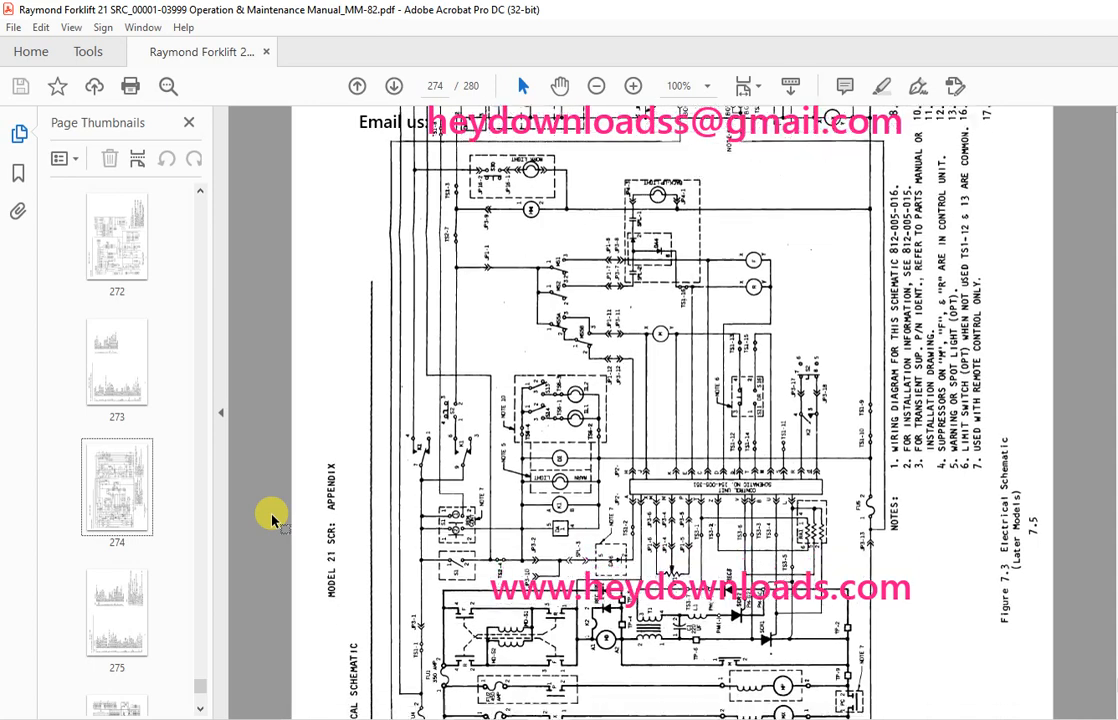